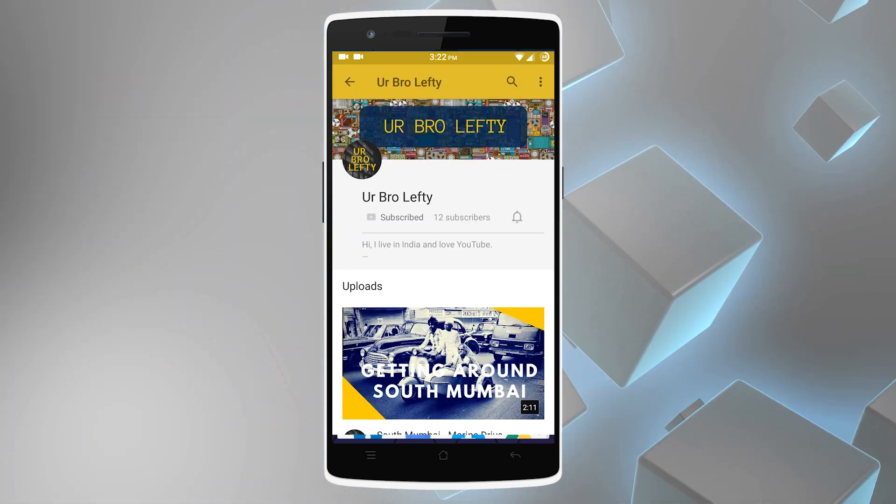
Step: Use Now on Tap on the YouTube channel and Microsoft Garage story, reaching a productivity-apps search
{"action": "left_click", "coordinate": [443, 362]}
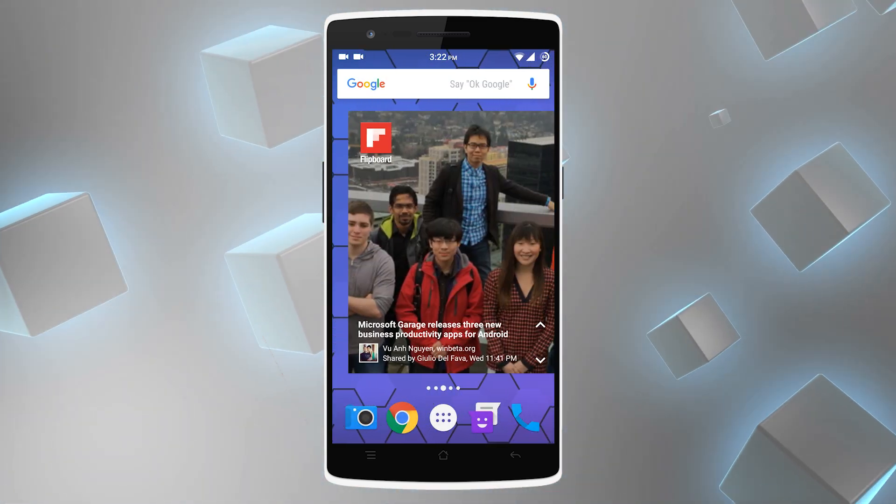
{"action": "left_click", "coordinate": [375, 139]}
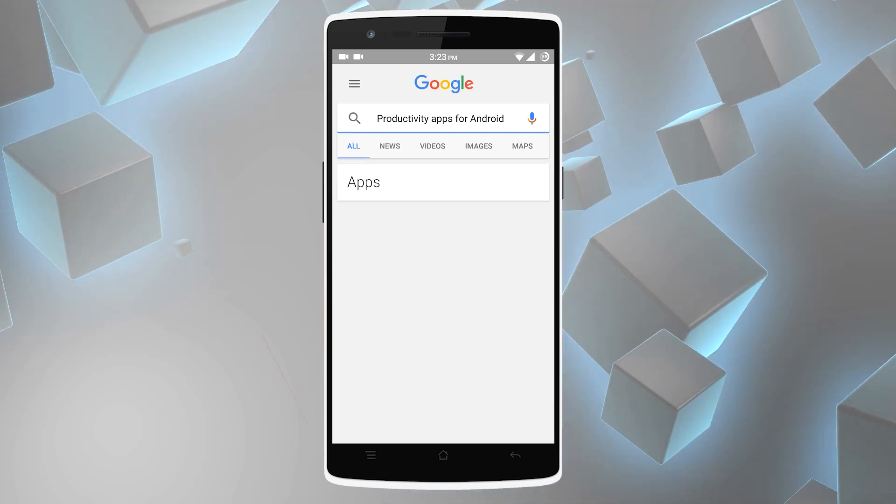
{"action": "scroll", "scroll_direction": "down", "scroll_amount": 3}
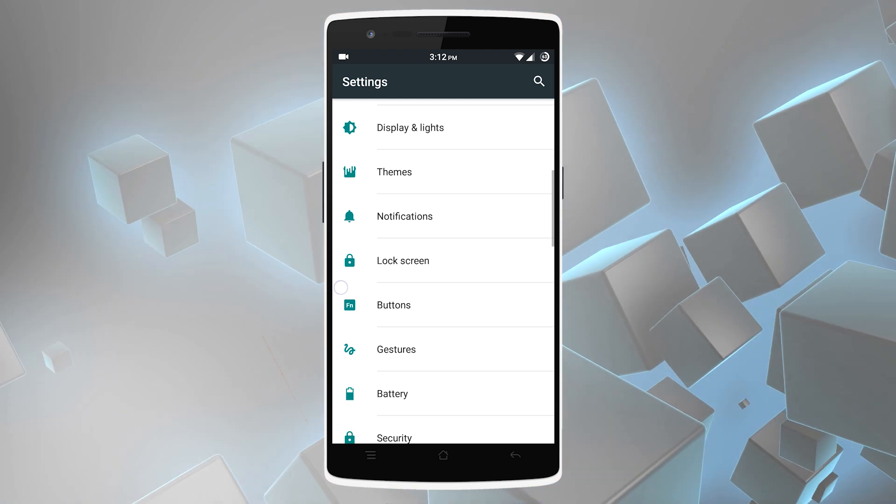
Step: Open About phone showing Android 6.0.1 and tap Android version to launch the Marshmallow Easter egg
{"action": "scroll", "scroll_direction": "down", "scroll_amount": 3}
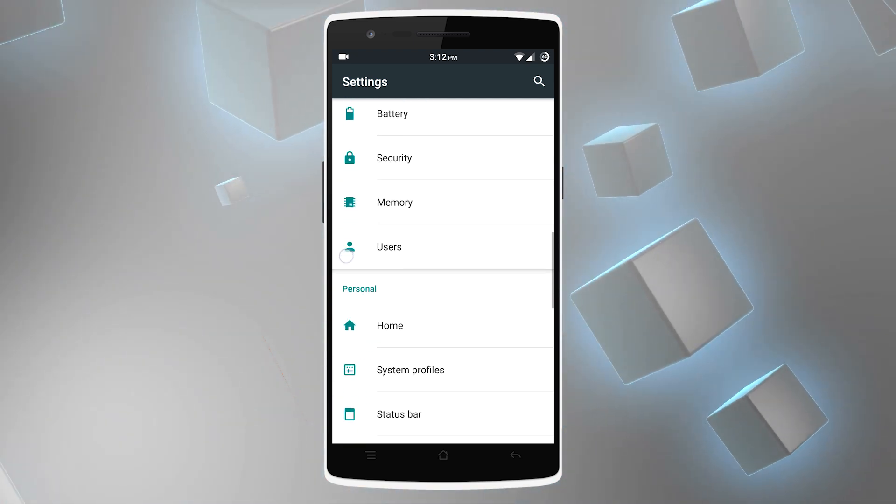
{"action": "scroll", "scroll_direction": "down", "scroll_amount": 3}
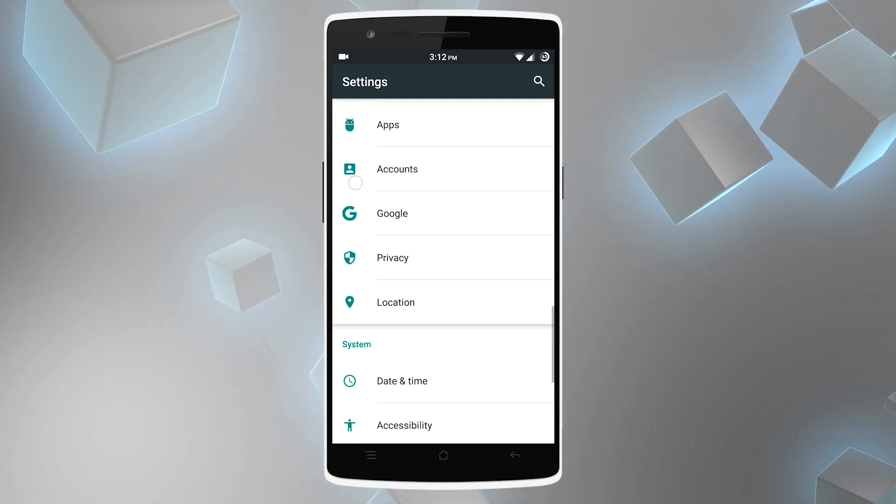
{"action": "scroll", "scroll_direction": "down", "scroll_amount": 3}
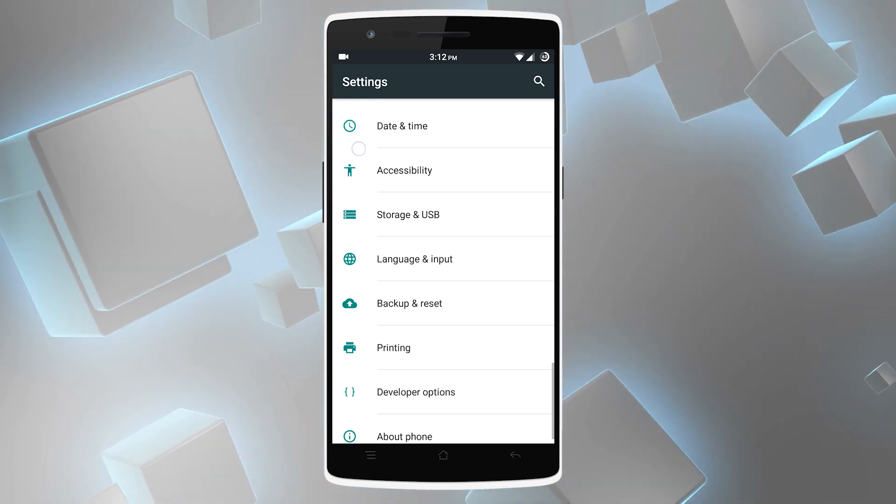
{"action": "left_click", "coordinate": [404, 436]}
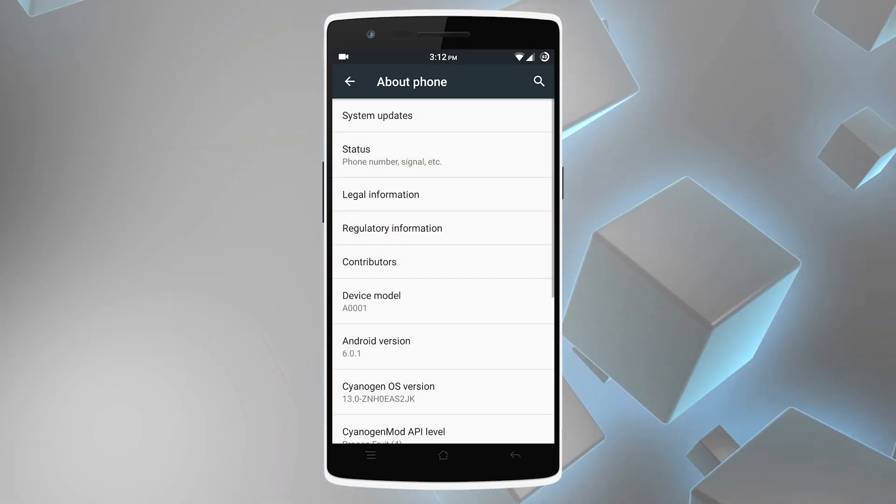
{"action": "scroll", "scroll_direction": "down", "scroll_amount": 3}
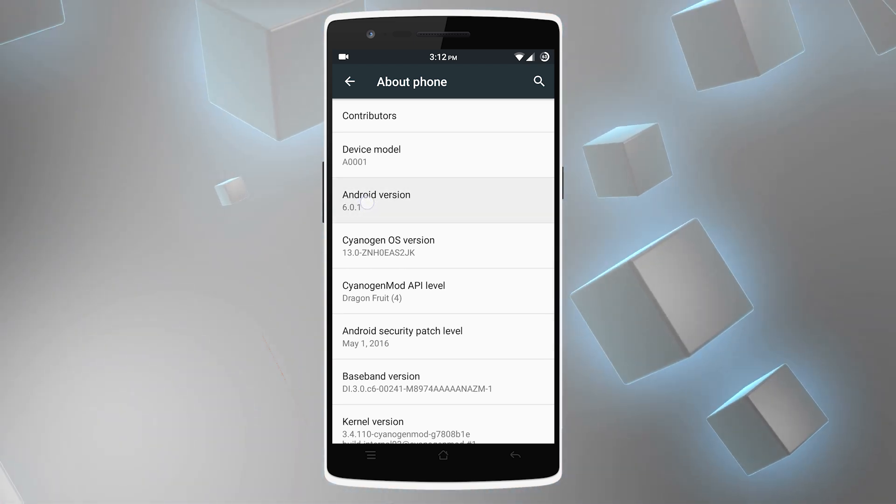
{"action": "left_click", "coordinate": [376, 200]}
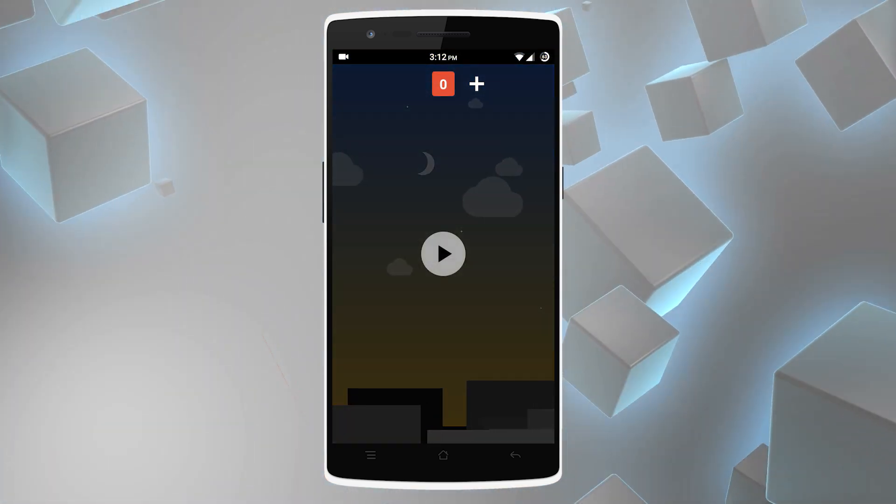
Step: Play the Marshmallow Flappy game, then restart with three players at score 0
{"action": "left_click", "coordinate": [442, 254]}
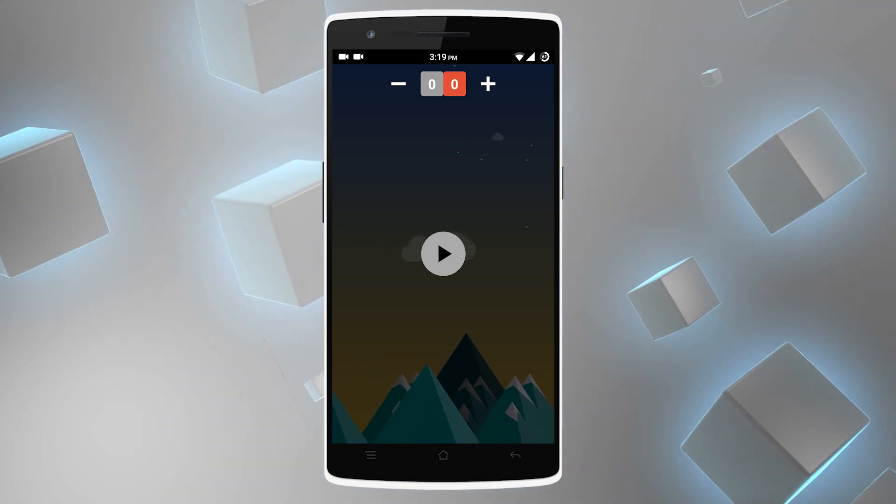
{"action": "left_click", "coordinate": [443, 253]}
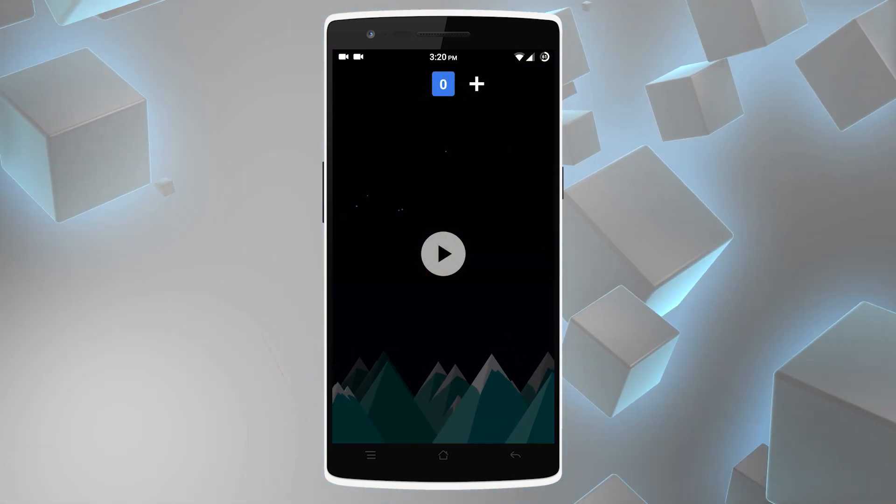
{"action": "left_click", "coordinate": [475, 84]}
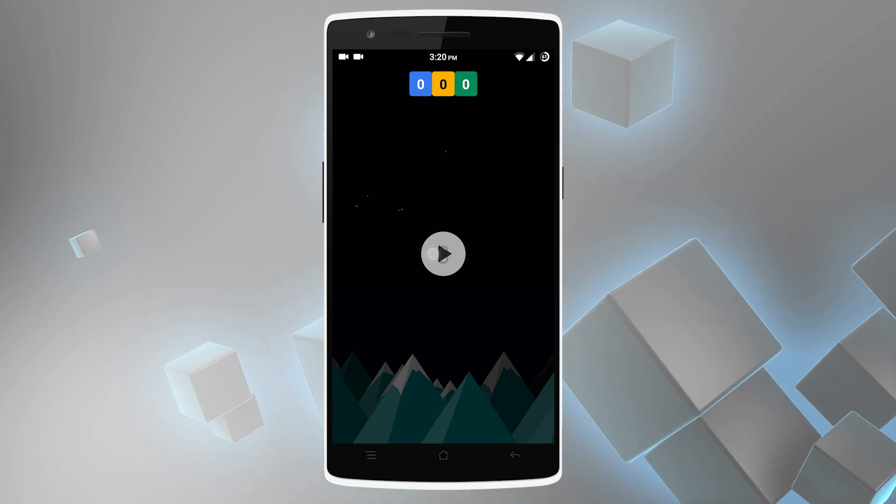
{"action": "left_click", "coordinate": [442, 254]}
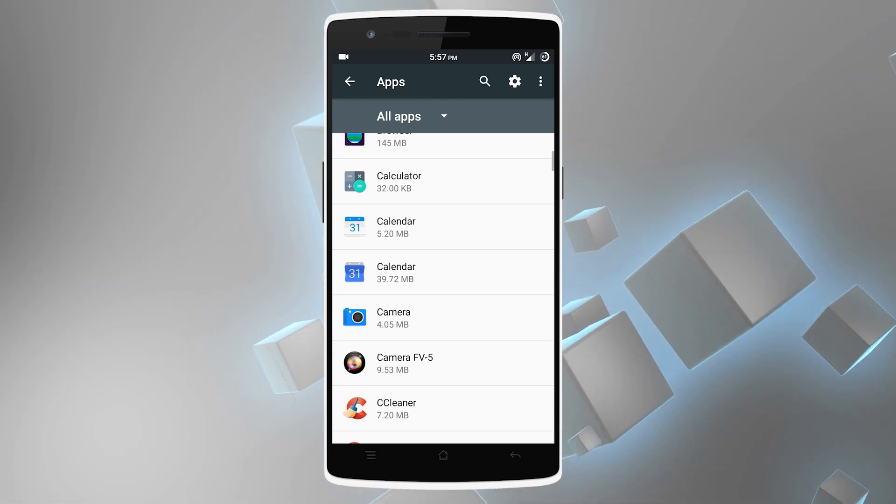
Step: Toggle Chrome's Microphone off and back on, and revoke its Location permission
{"action": "scroll", "scroll_direction": "down", "scroll_amount": 3}
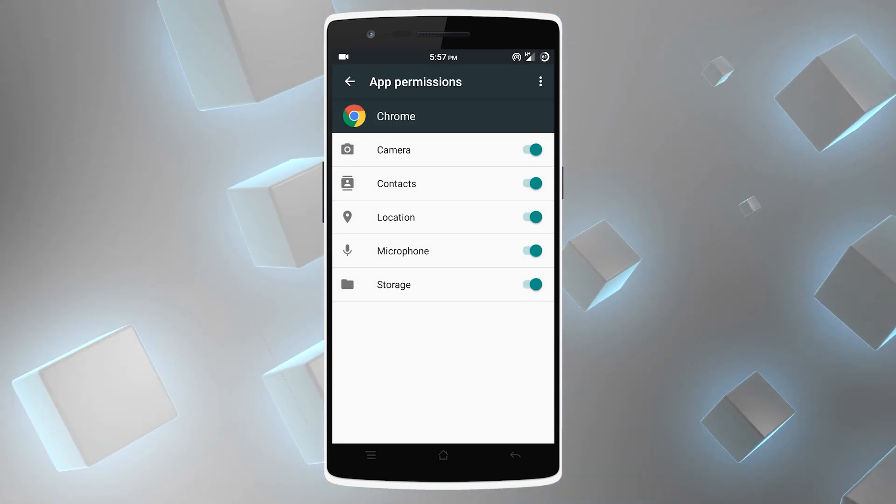
{"action": "left_click", "coordinate": [530, 250]}
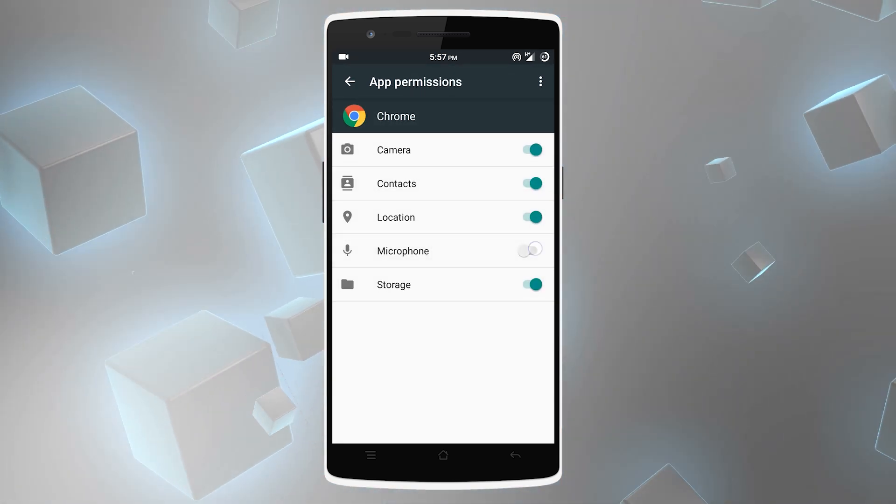
{"action": "left_click", "coordinate": [529, 250]}
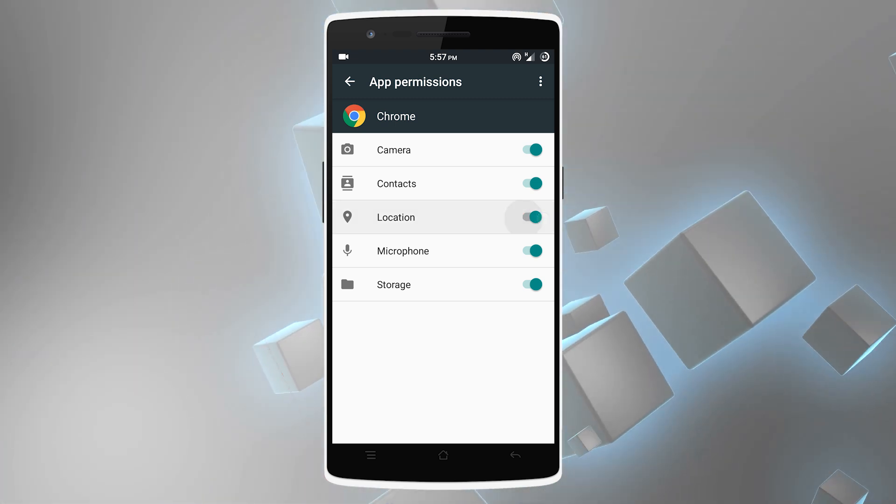
{"action": "left_click", "coordinate": [530, 217]}
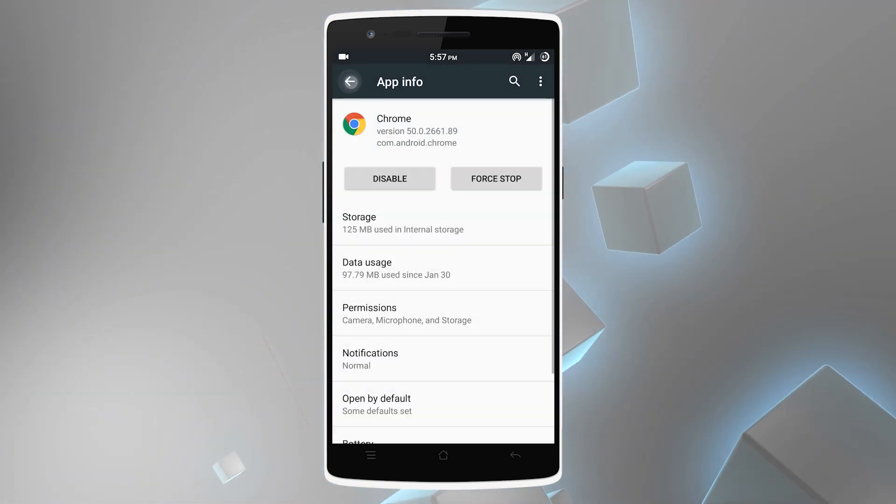
{"action": "left_click", "coordinate": [350, 81]}
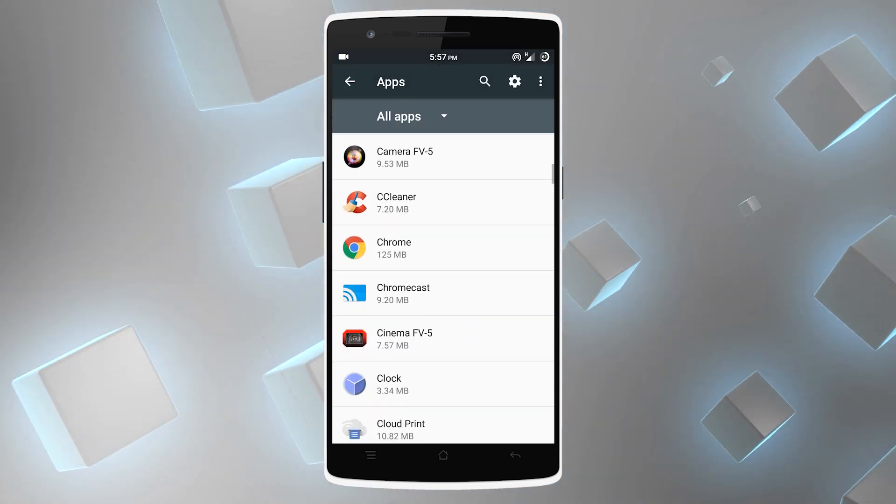
Step: Review the Cinema FV-5 and Drive app permission lists
{"action": "scroll", "scroll_direction": "down", "scroll_amount": 3}
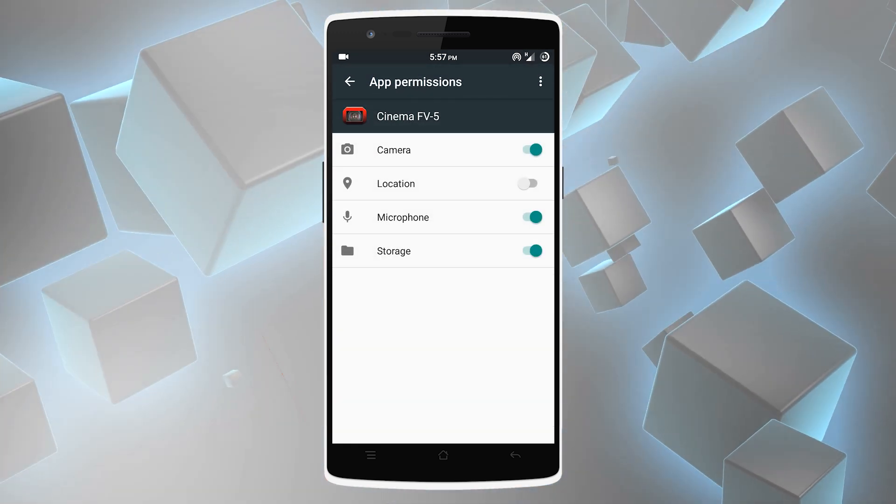
{"action": "left_click", "coordinate": [349, 81]}
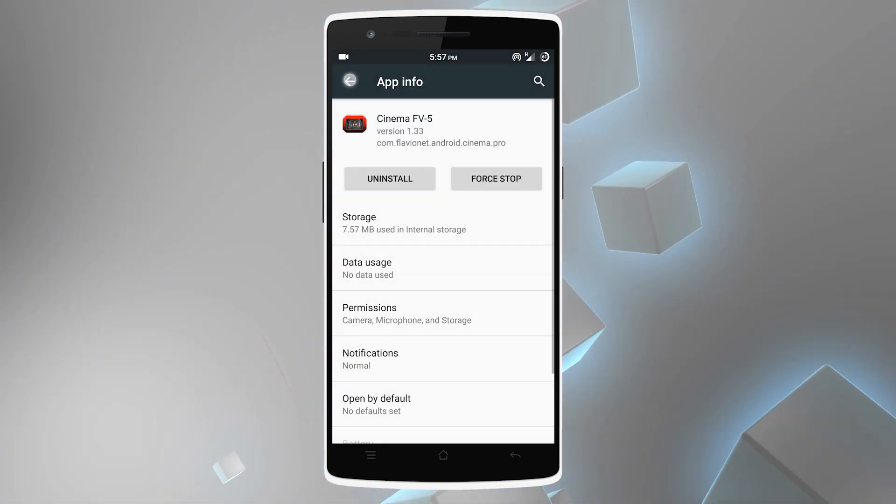
{"action": "left_click", "coordinate": [349, 81]}
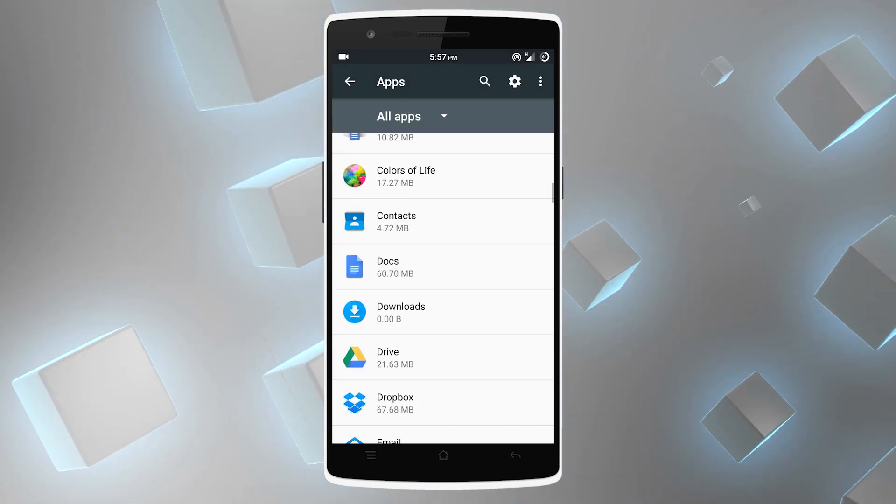
{"action": "scroll", "scroll_direction": "down", "scroll_amount": 3}
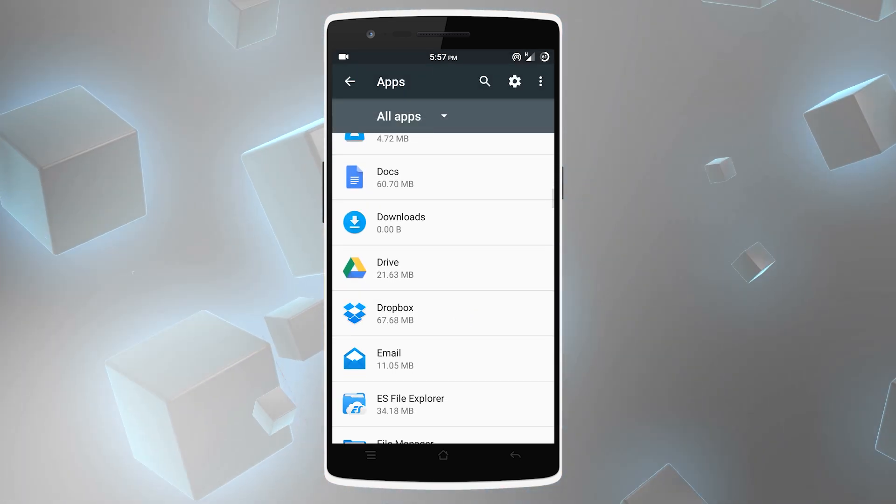
{"action": "left_click", "coordinate": [443, 267]}
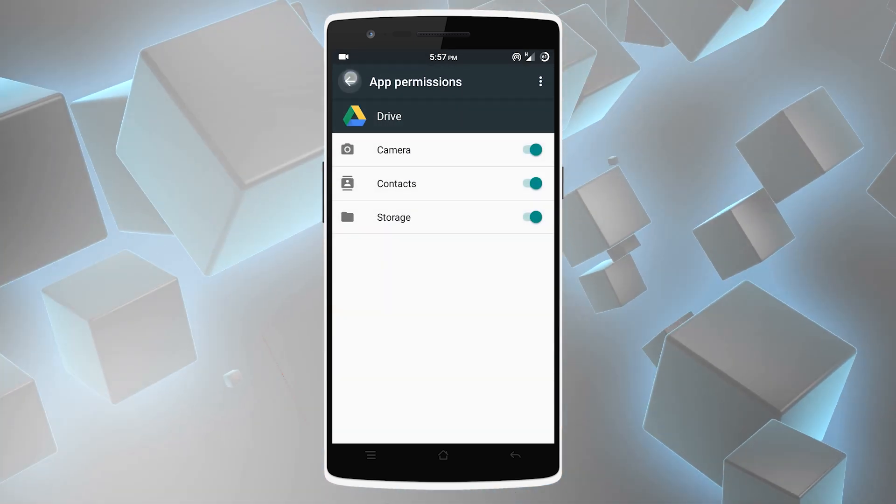
{"action": "left_click", "coordinate": [349, 81]}
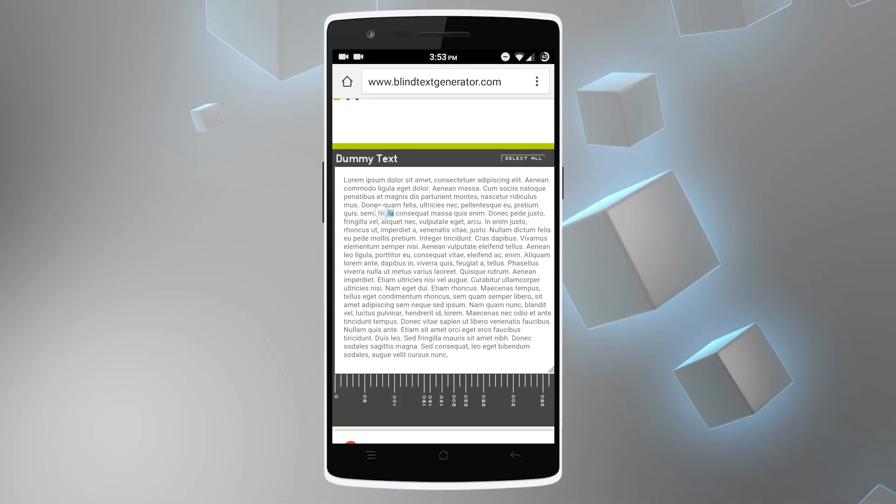
Step: Select several lines of dummy text starting at 'Nulla consequat' by dragging the selection handles
{"action": "left_click_drag", "start_coordinate": [389, 213], "coordinate": [417, 232]}
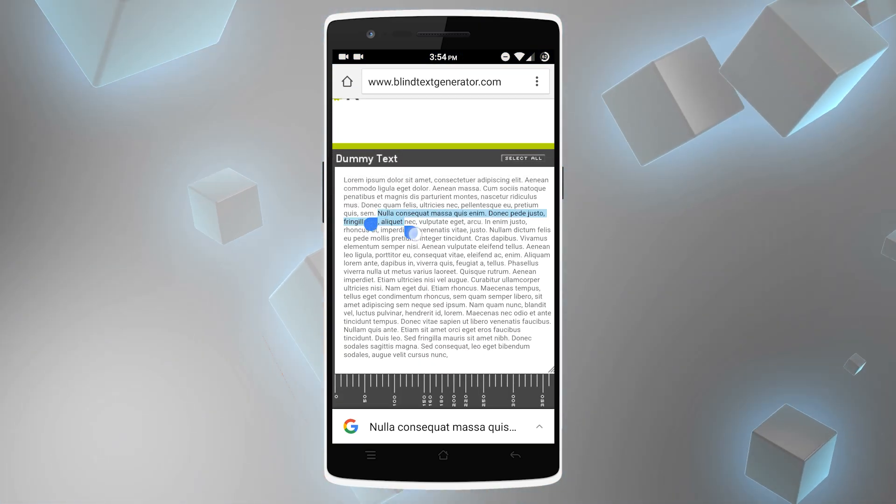
{"action": "left_click_drag", "start_coordinate": [413, 232], "coordinate": [448, 258]}
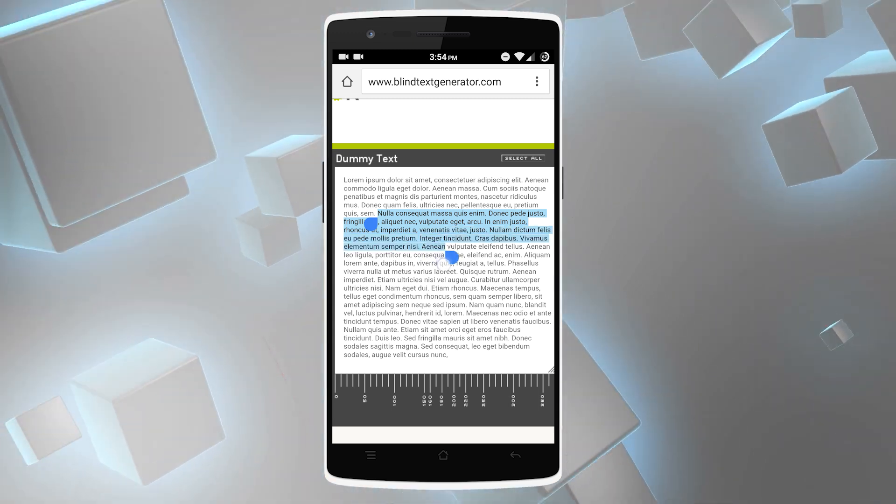
{"action": "left_click_drag", "start_coordinate": [448, 255], "coordinate": [459, 307]}
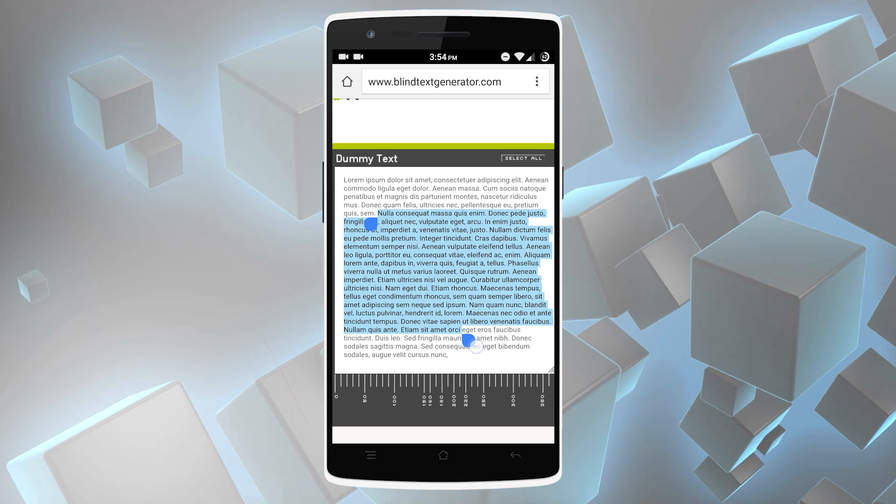
{"action": "left_click_drag", "start_coordinate": [474, 343], "coordinate": [448, 291]}
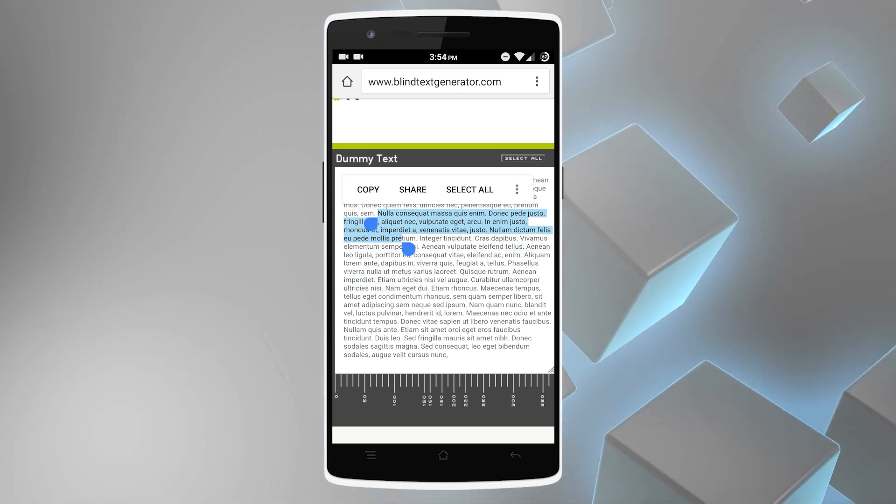
{"action": "left_click", "coordinate": [516, 189]}
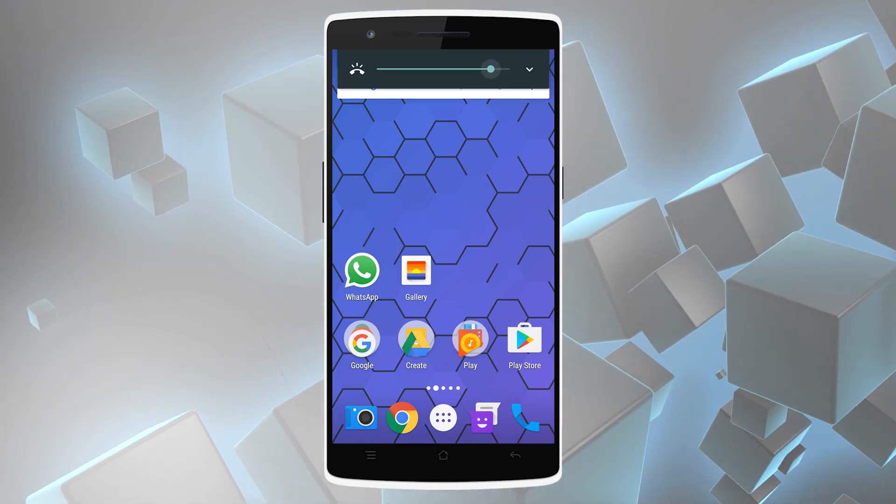
Step: Lower the volume to set Do not disturb to Alarms only and close Quick Settings
{"action": "left_click_drag", "start_coordinate": [490, 69], "coordinate": [376, 69]}
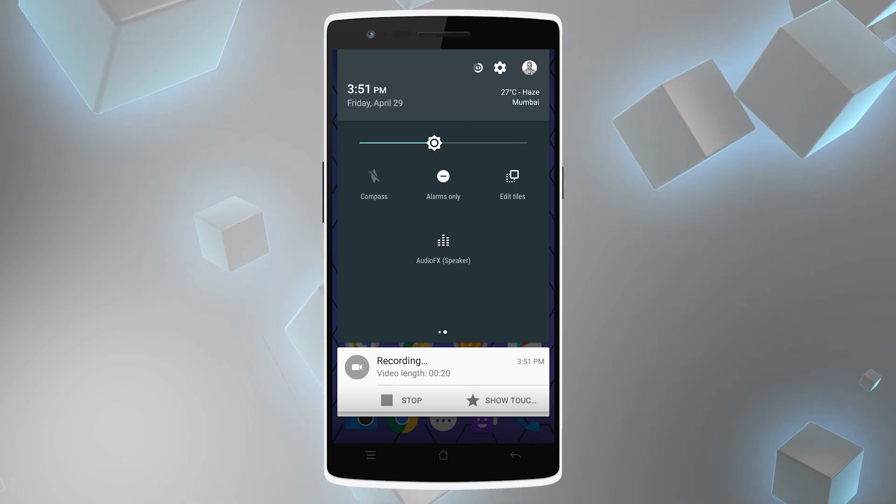
{"action": "left_click", "coordinate": [443, 456]}
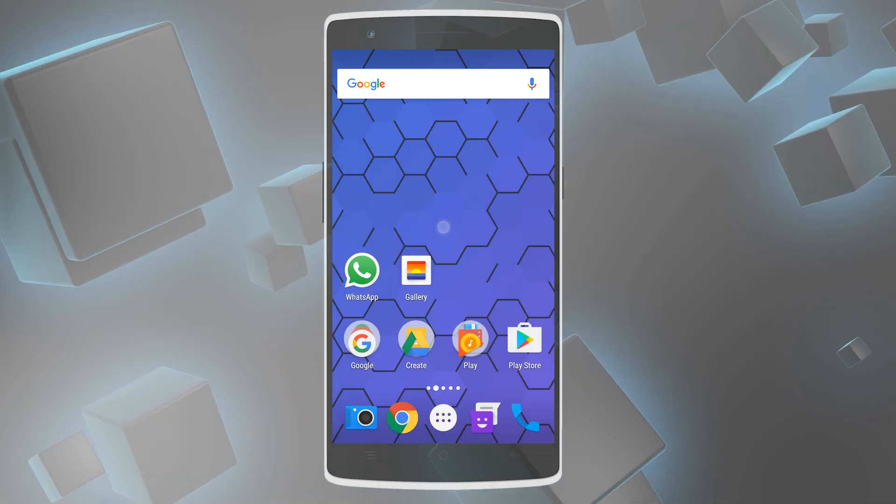